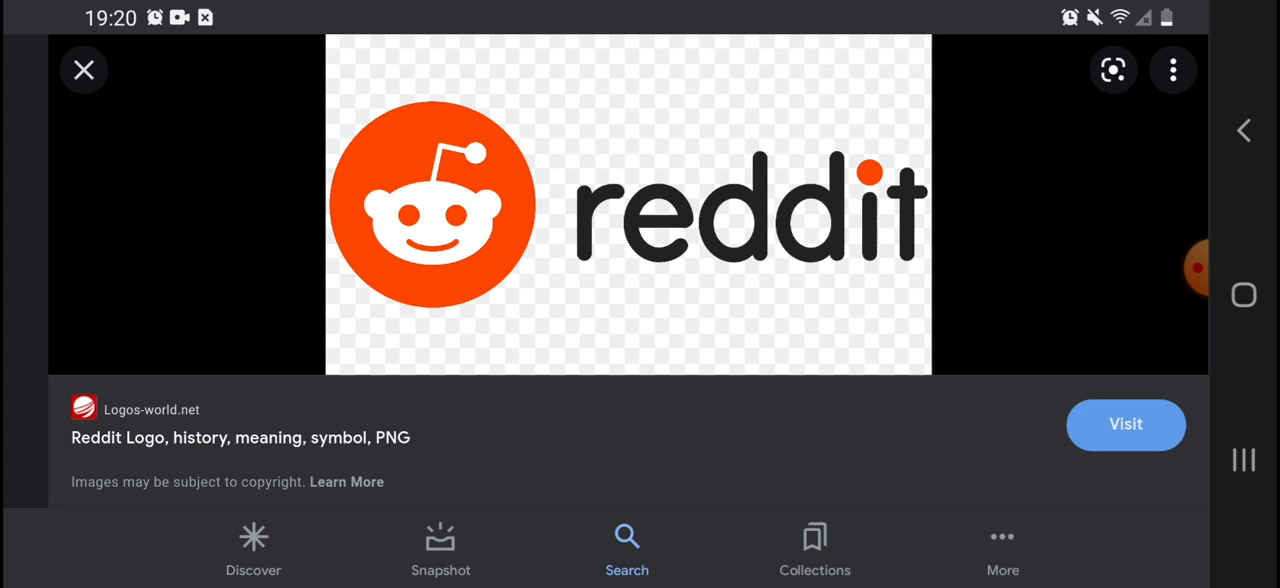
pyautogui.click(1174, 267)
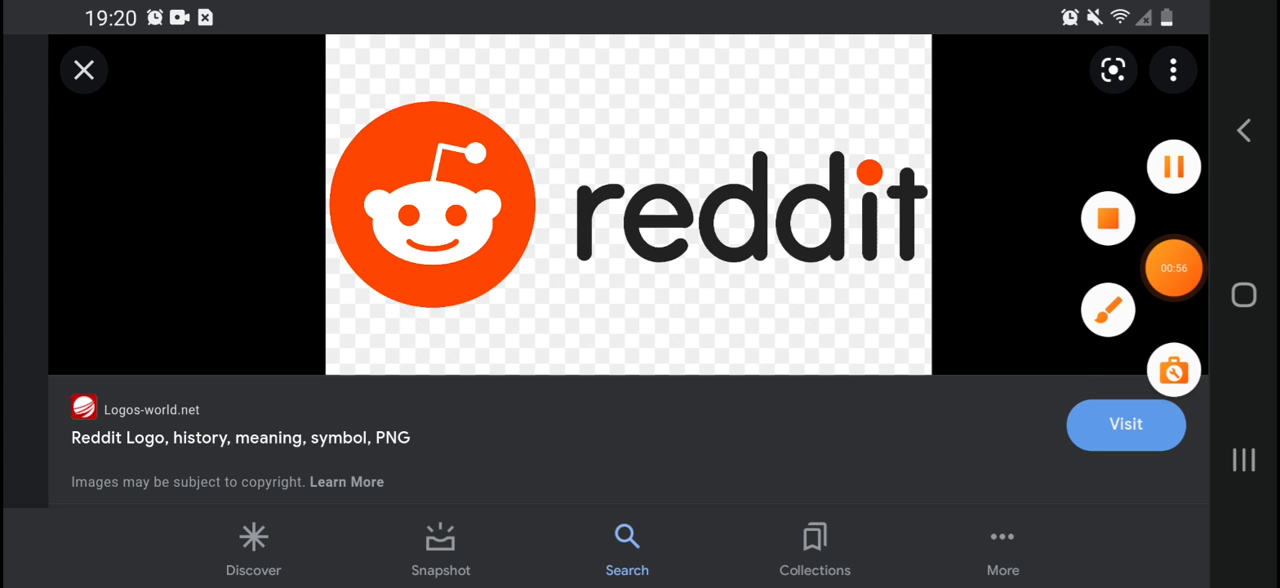
pyautogui.click(1173, 267)
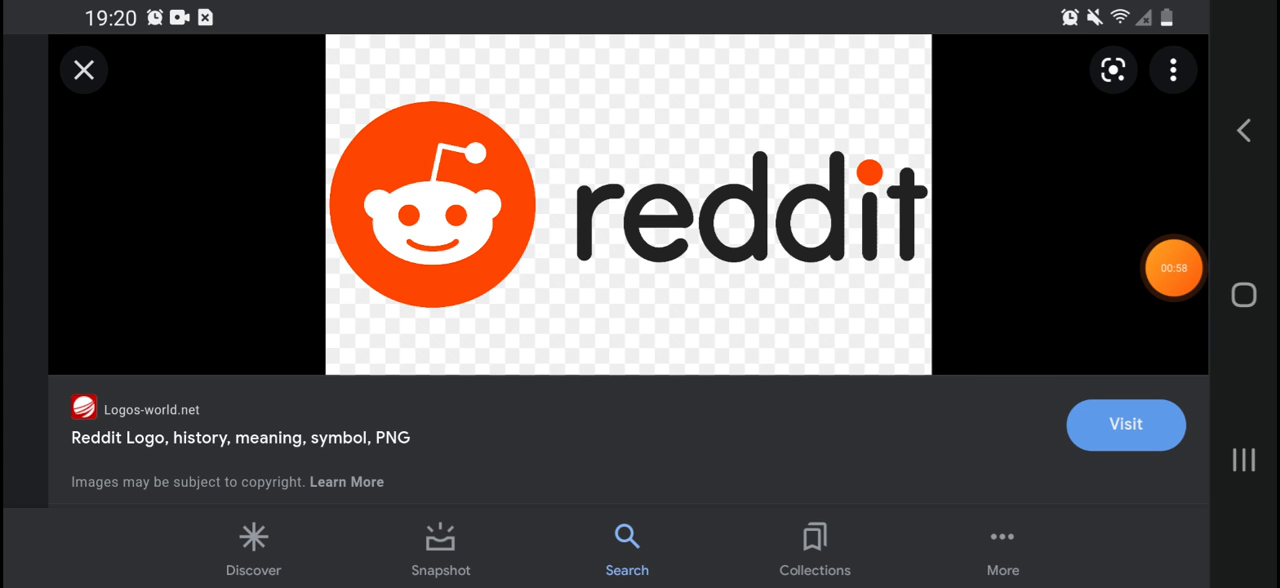